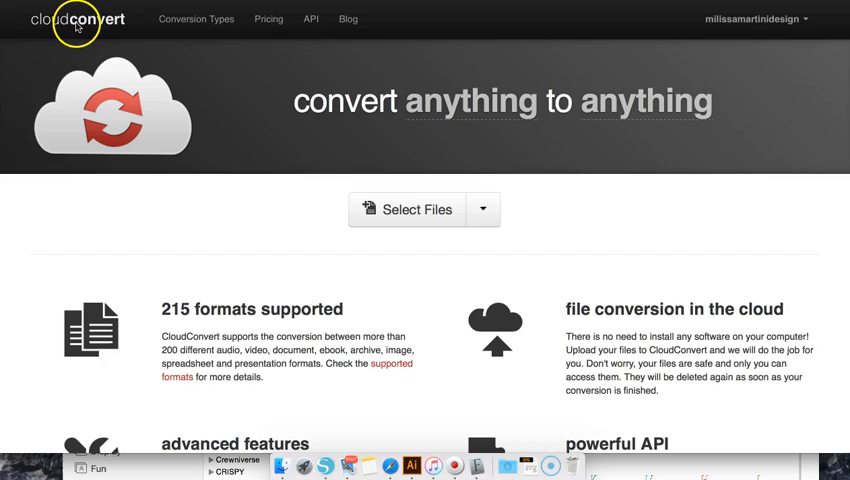
pyautogui.moveTo(475, 105)
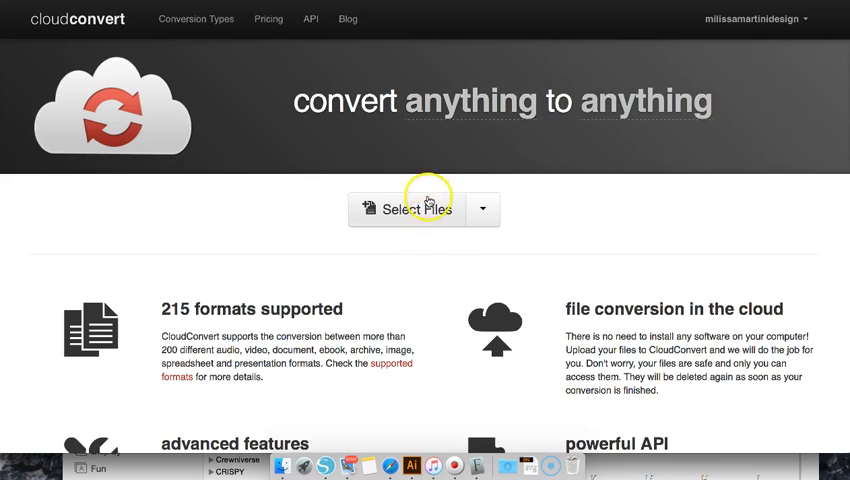
# - Upload mmmdesignsstayawhile.svg to CloudConvert from the computer
pyautogui.click(406, 209)
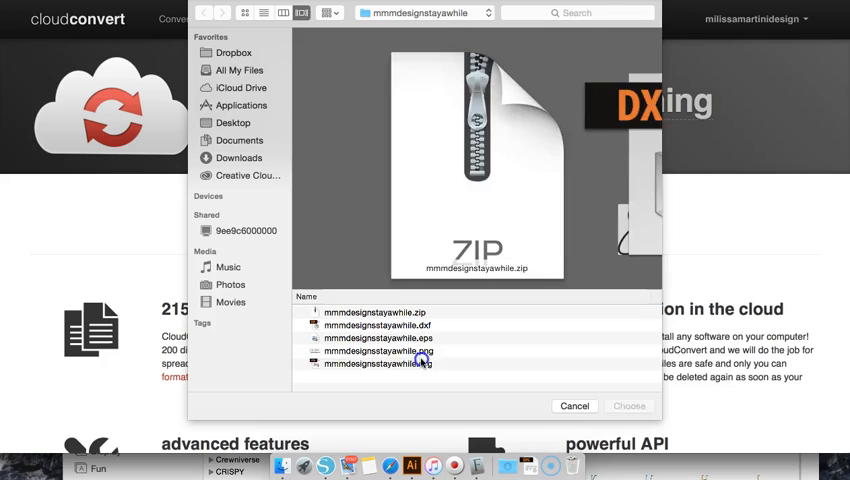
pyautogui.doubleClick(367, 362)
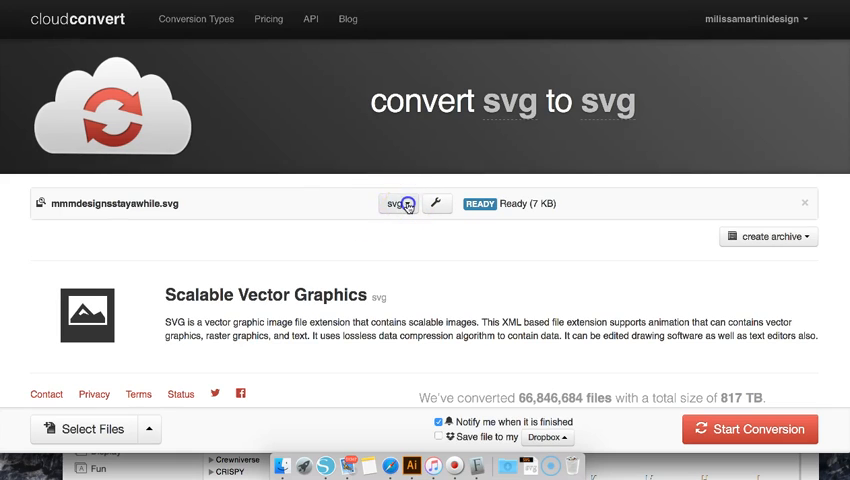
# - Choose DXF as the output format and convert the Stay Awhile SVG
pyautogui.click(396, 203)
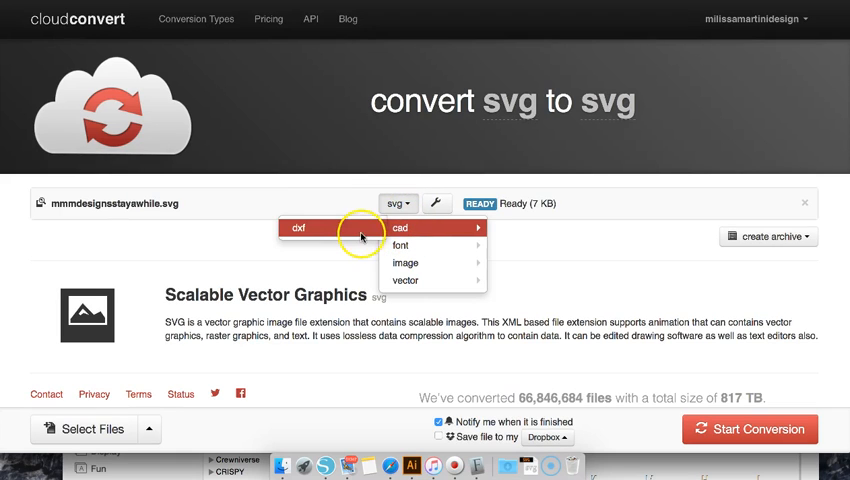
pyautogui.moveTo(404, 245)
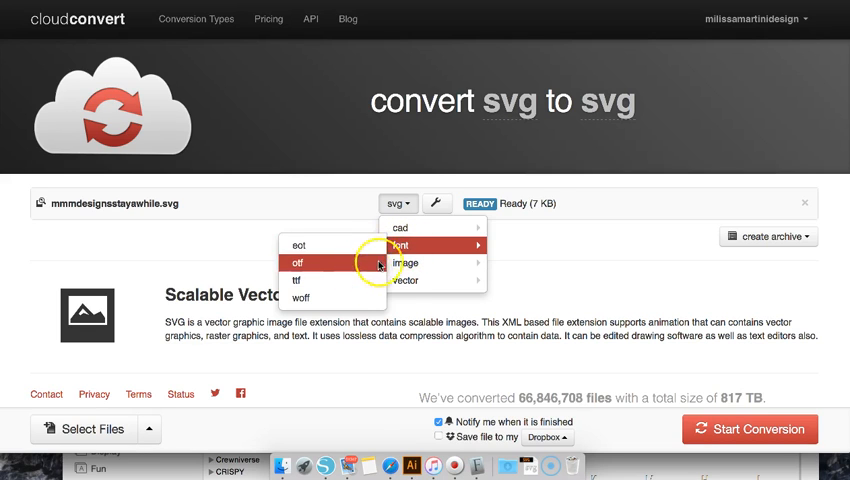
pyautogui.moveTo(405, 229)
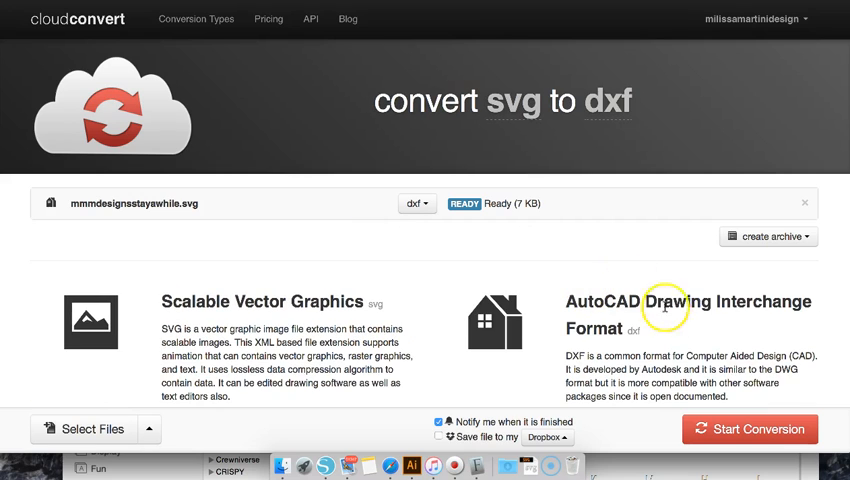
pyautogui.click(749, 428)
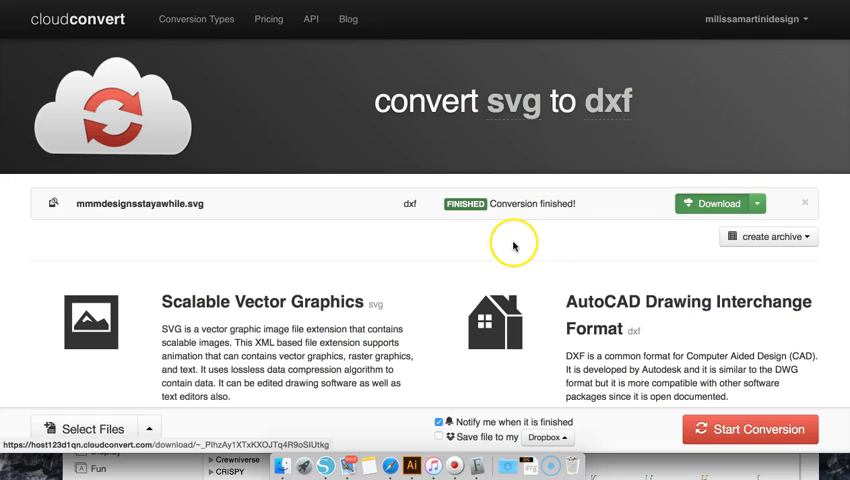
pyautogui.moveTo(326, 463)
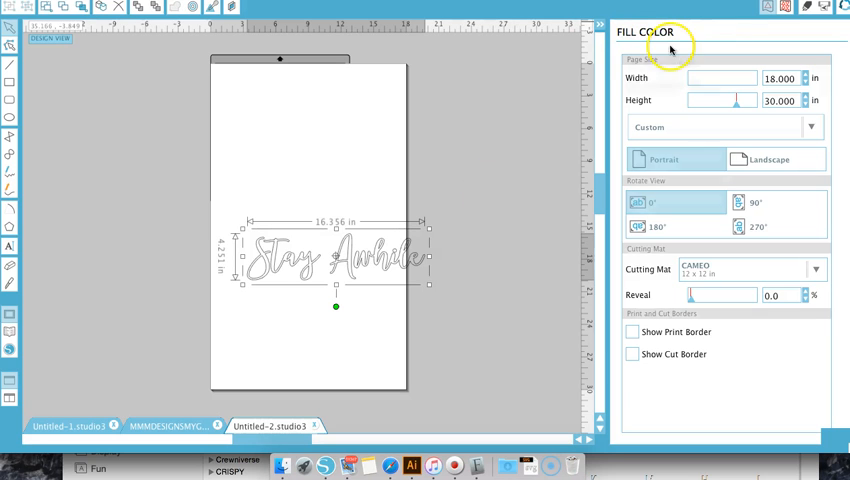
# - Apply a solid black fill to the imported Stay Awhile lettering
pyautogui.click(671, 50)
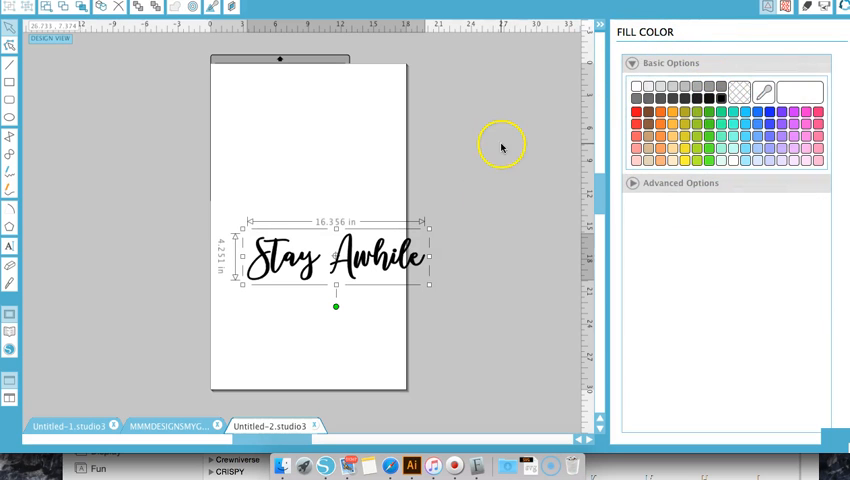